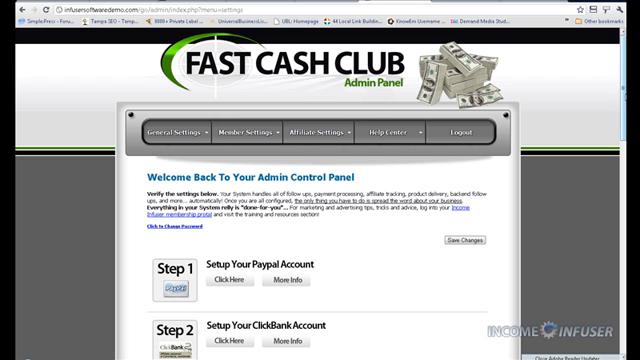
Enter the payment email address in Step 1's PayPal account field, replacing the existing text
scroll(down, 3)
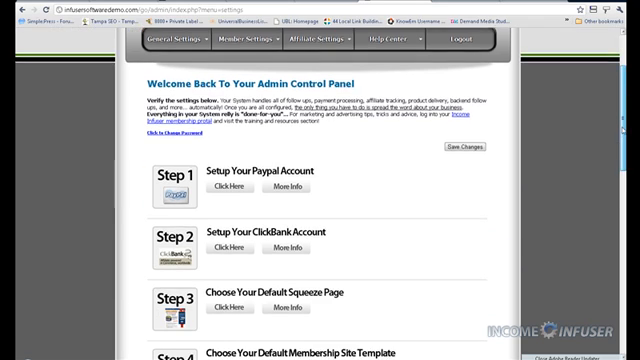
scroll(down, 3)
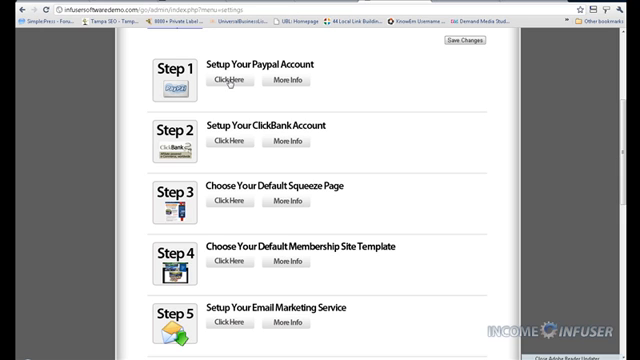
click(228, 76)
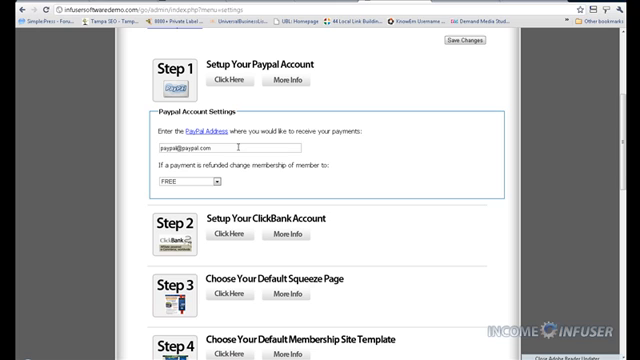
click(230, 148)
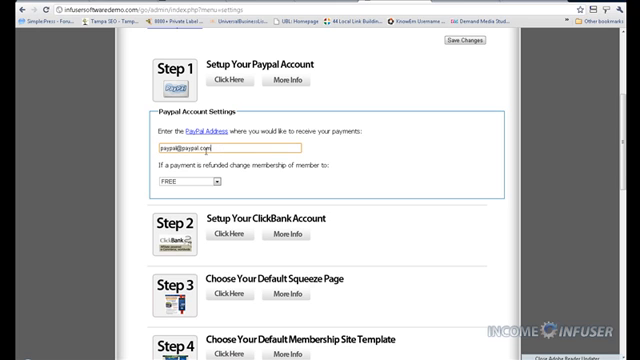
double_click(198, 148)
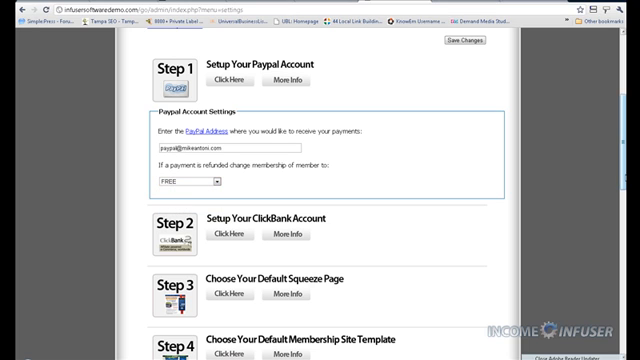
scroll(down, 3)
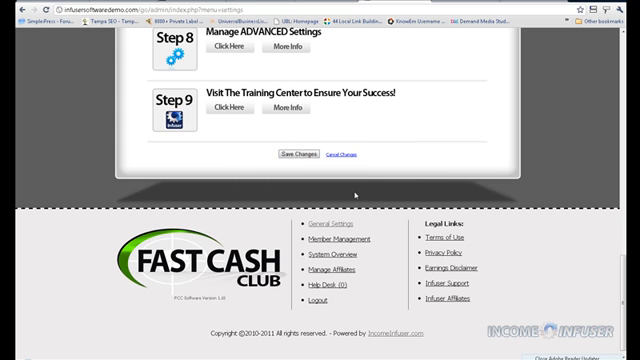
scroll(up, 3)
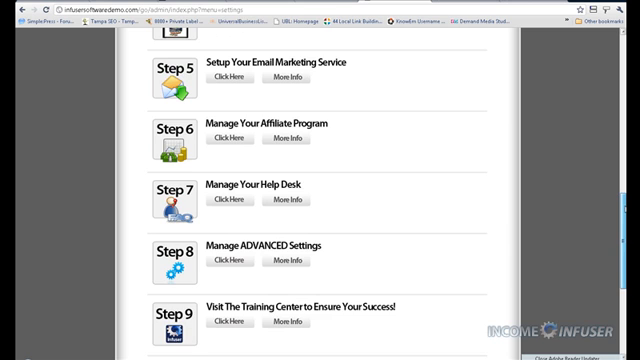
scroll(up, 3)
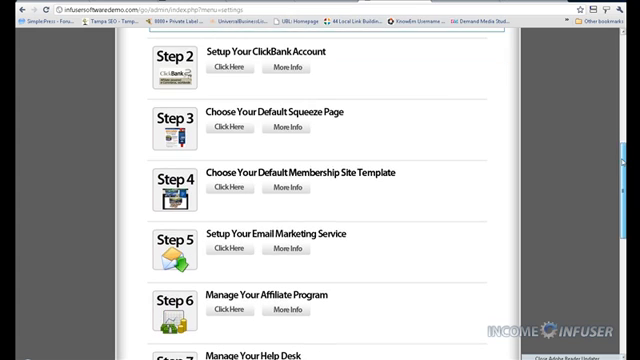
scroll(down, 3)
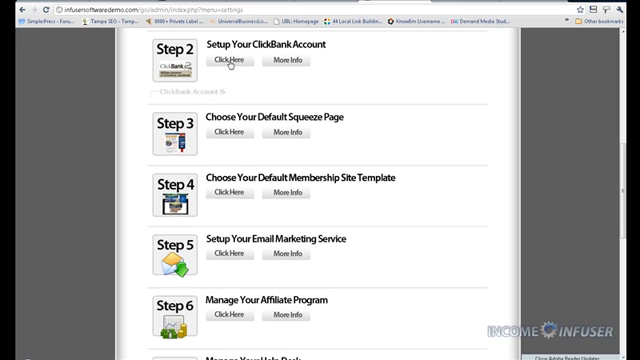
Enter the ClickBank affiliate ID in Step 2 and move down to Save Changes
click(232, 62)
text(myc)
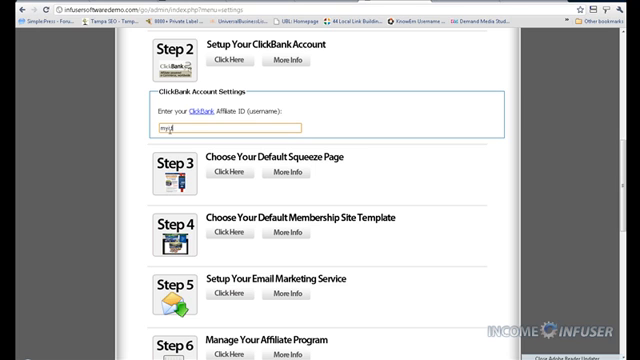
scroll(down, 3)
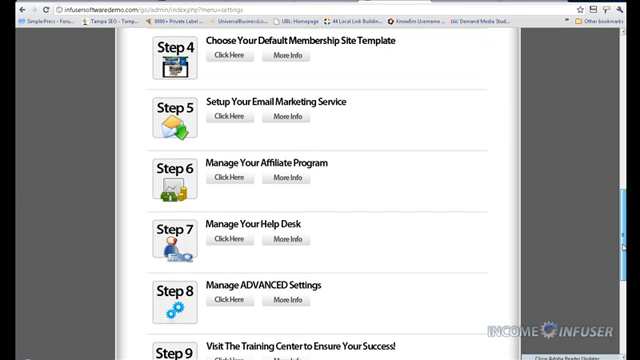
scroll(down, 3)
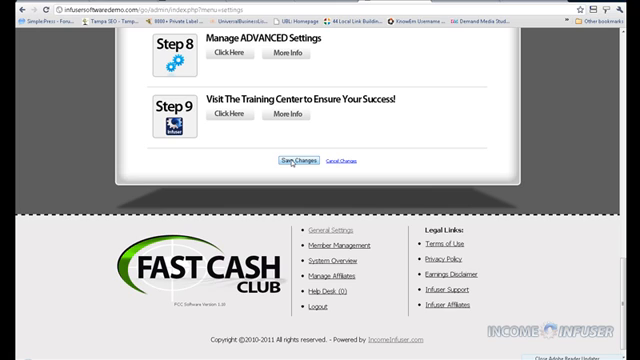